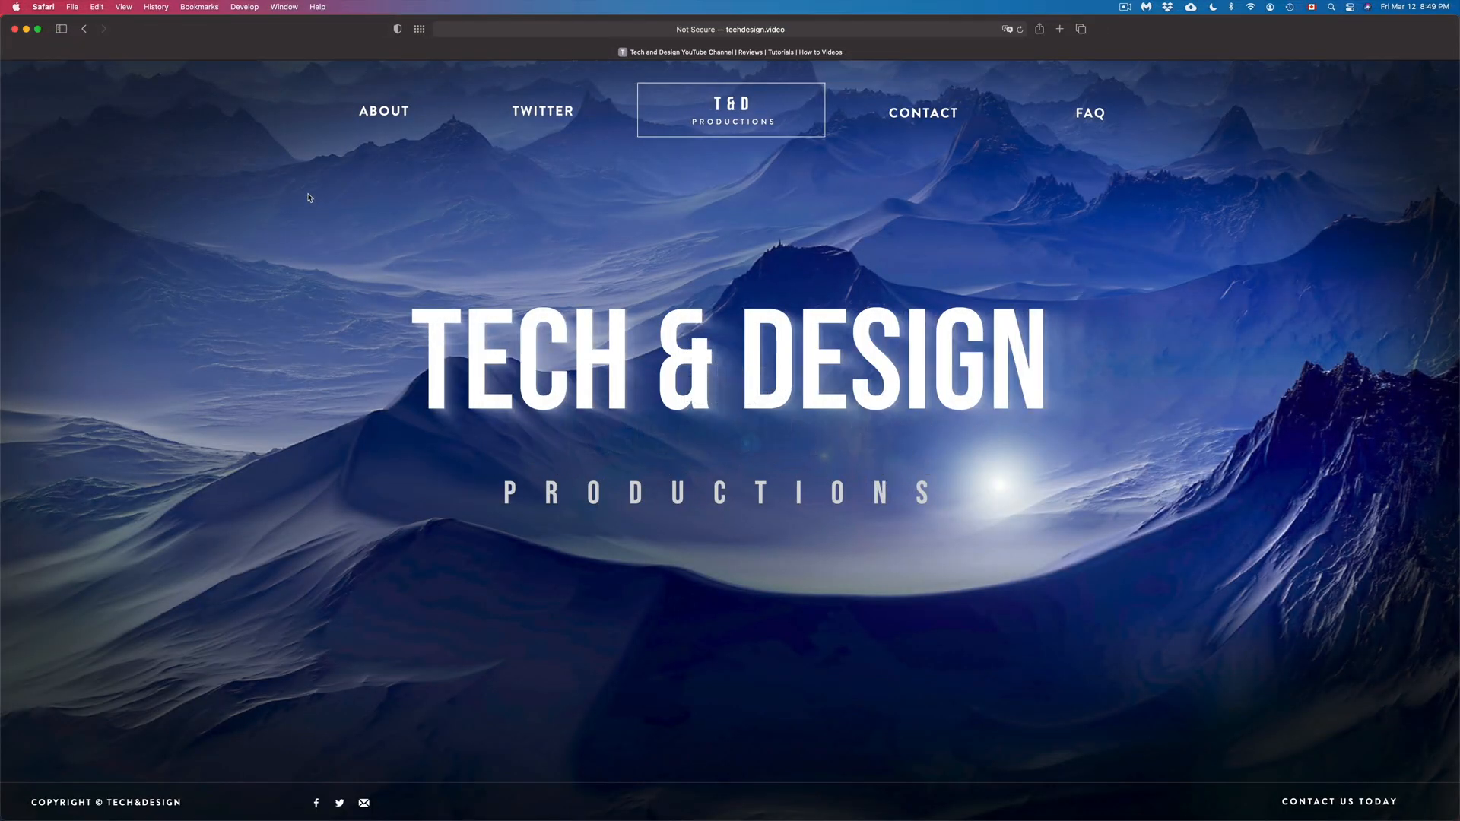
mouse_move(210, 90)
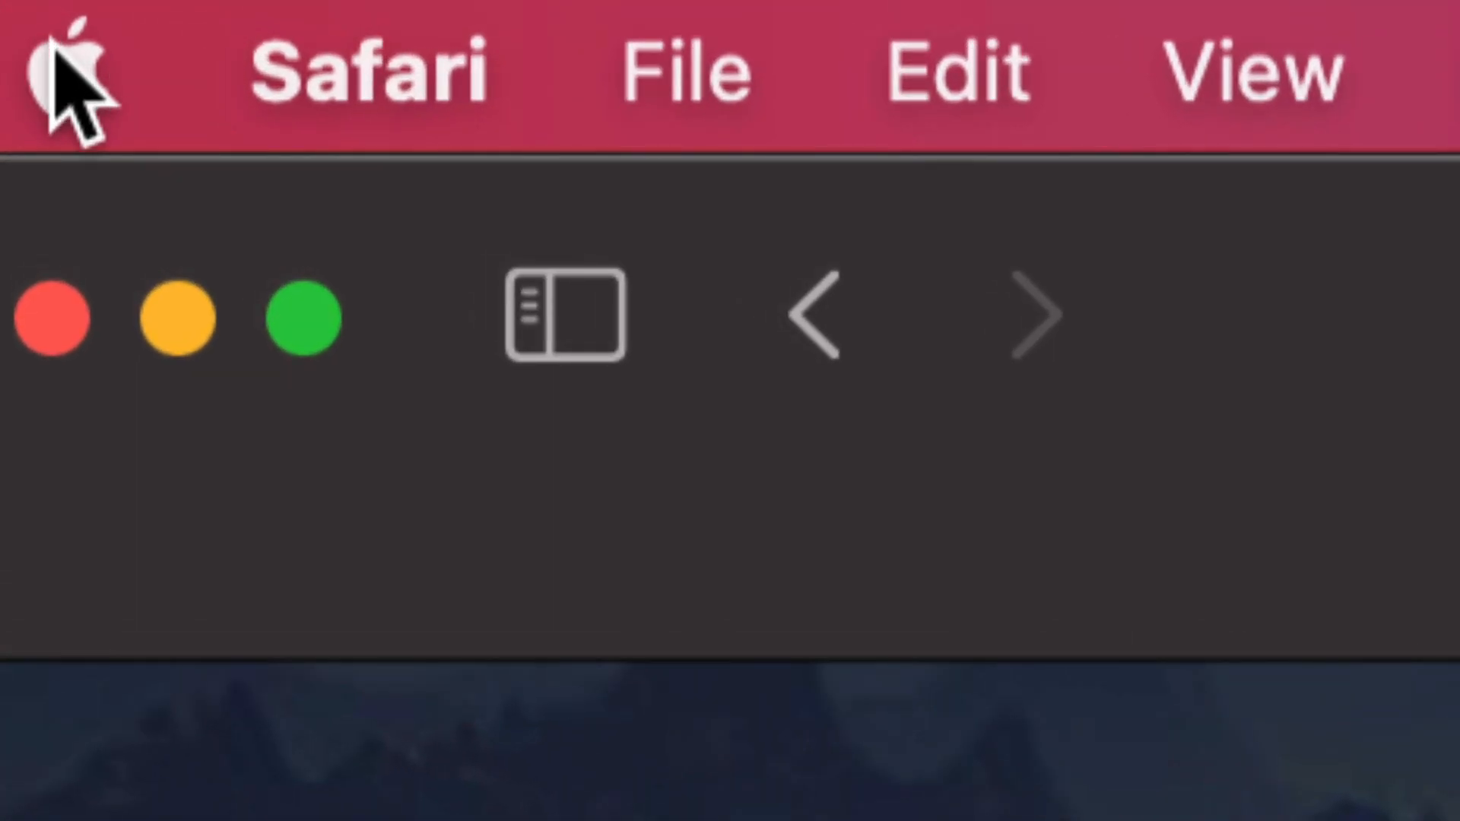
Step: Open System Preferences from the Apple menu and go to Software Update
click(65, 70)
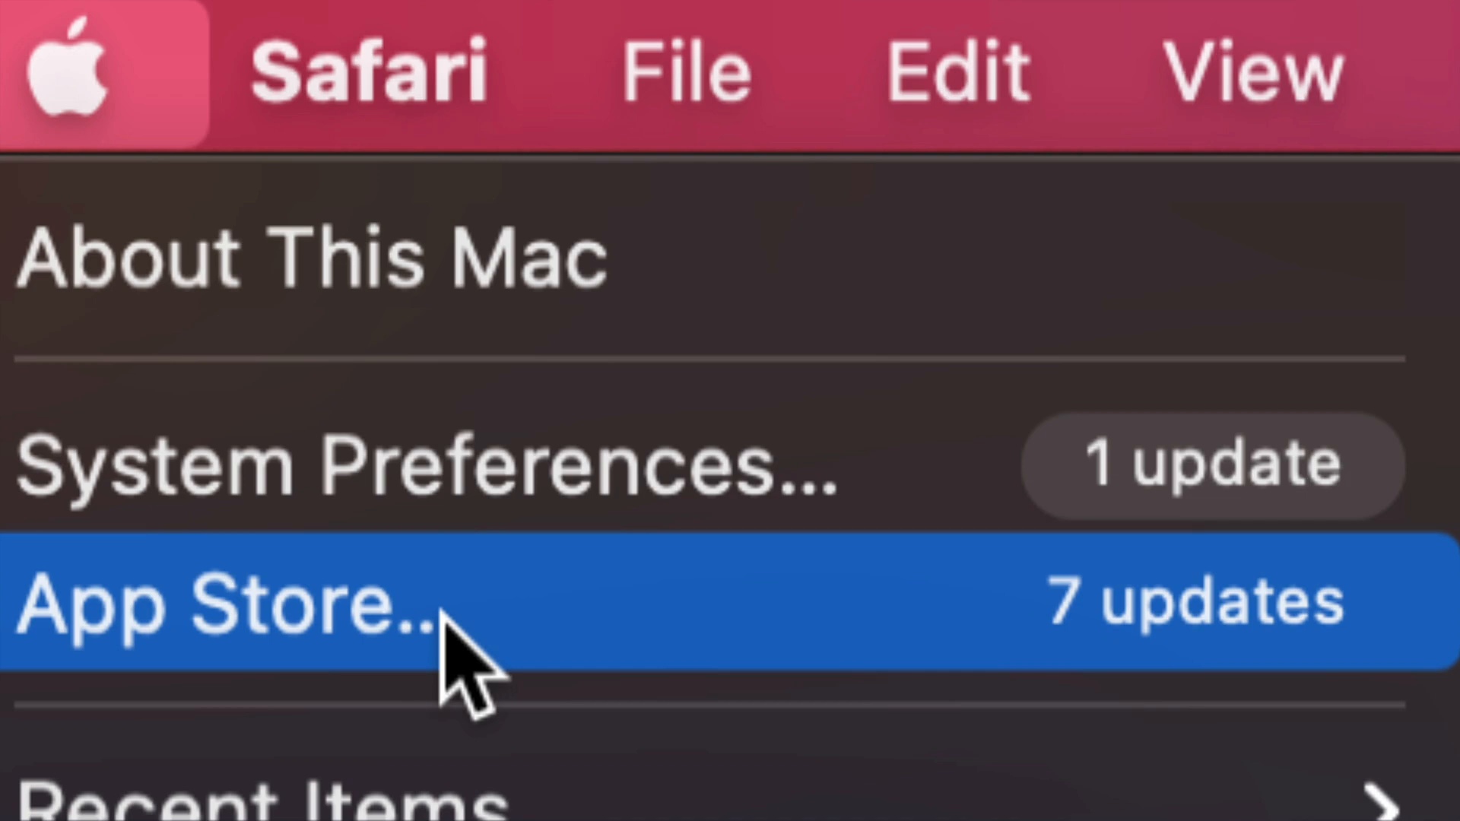
mouse_move(242, 652)
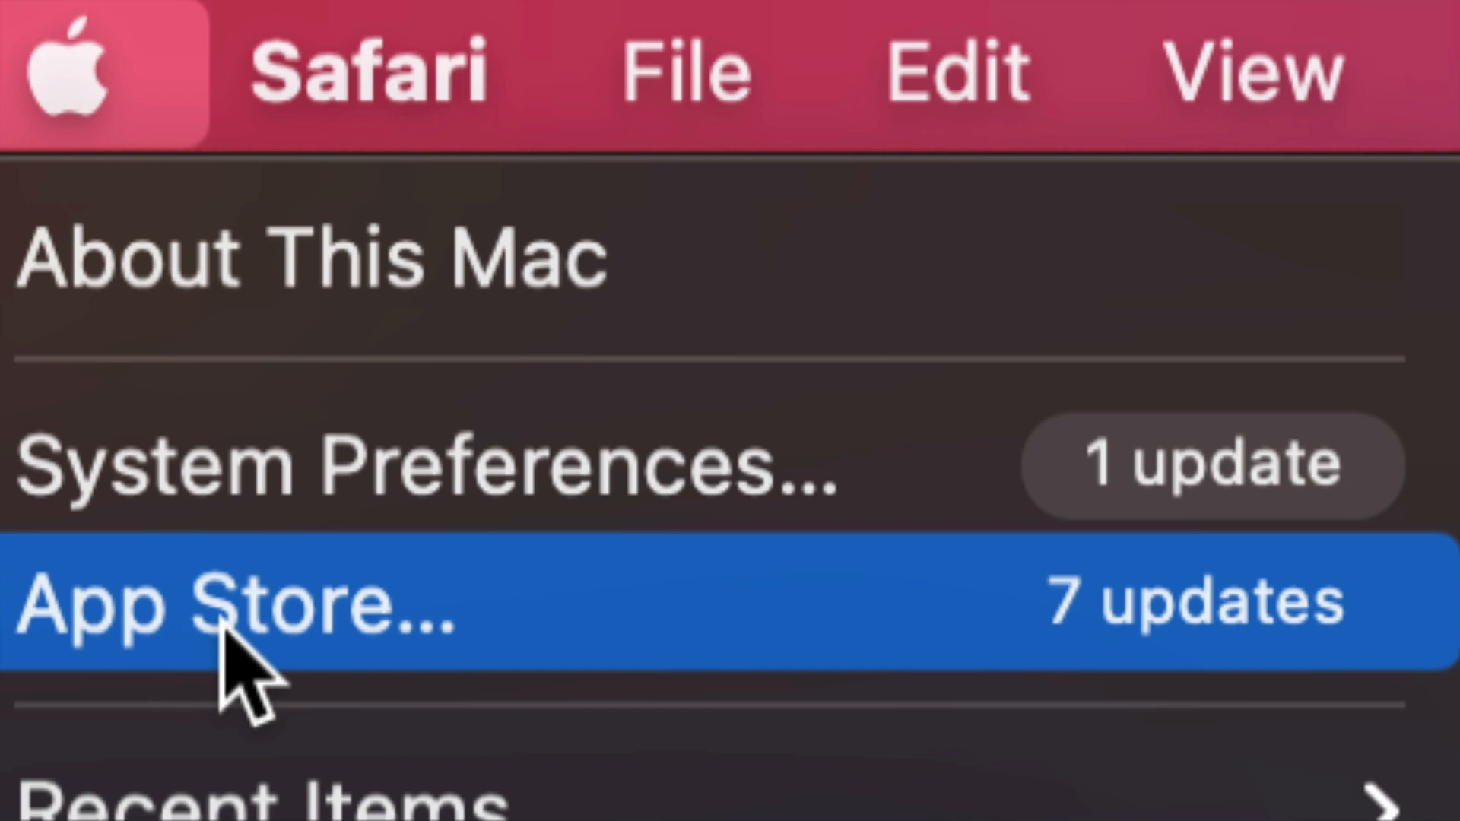
mouse_move(391, 652)
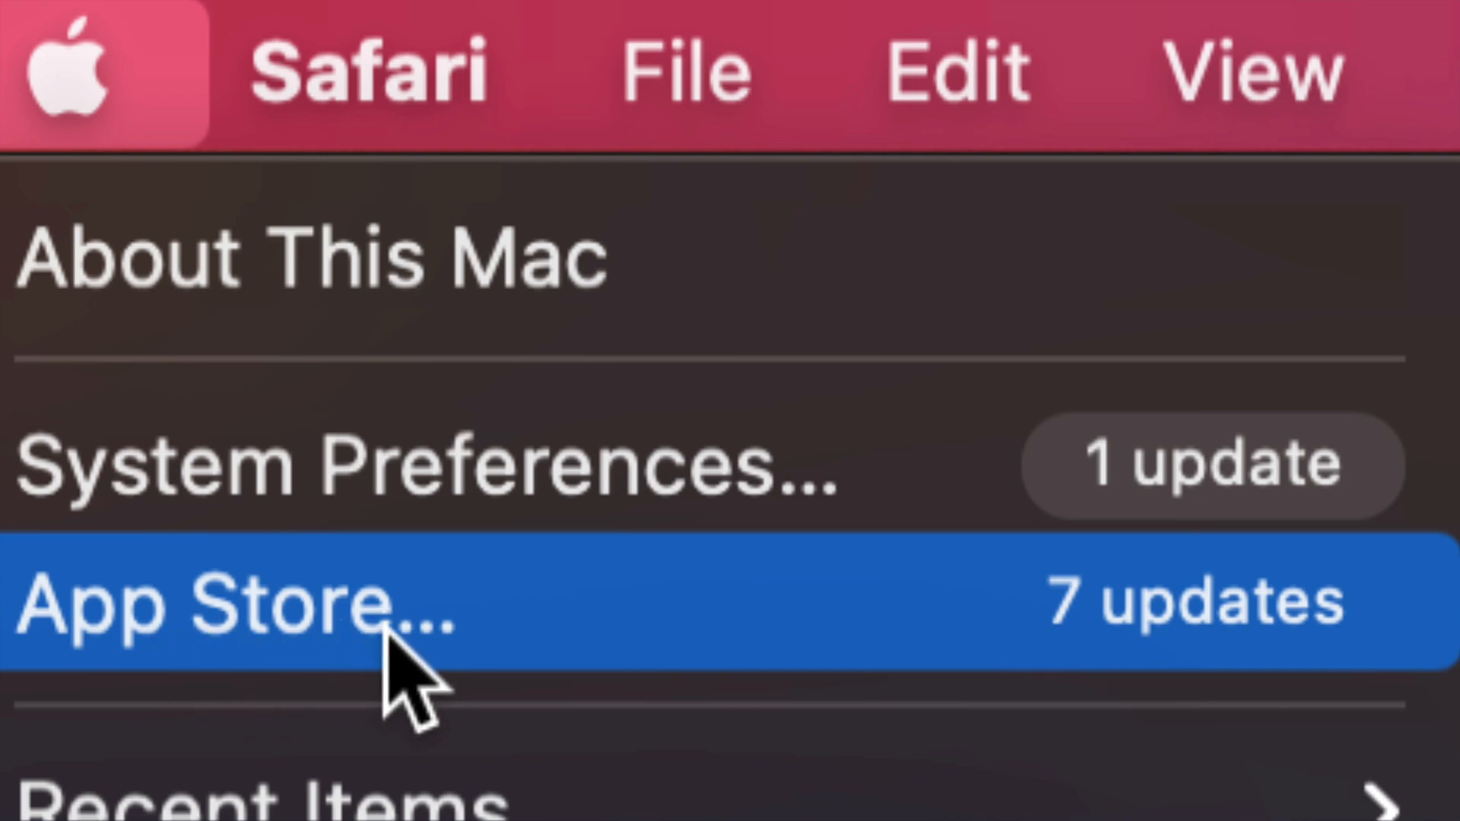
mouse_move(261, 466)
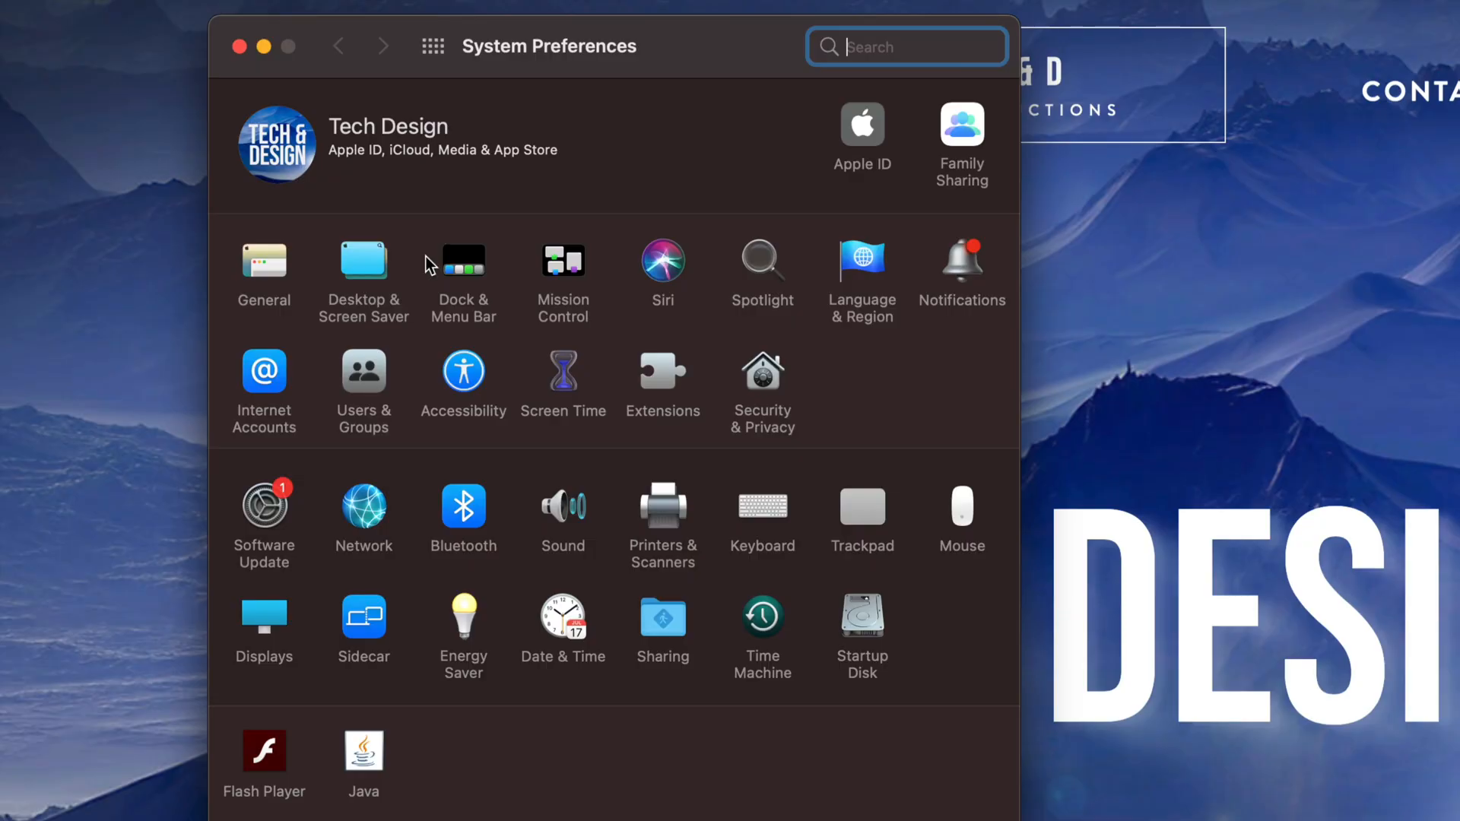
mouse_move(315, 497)
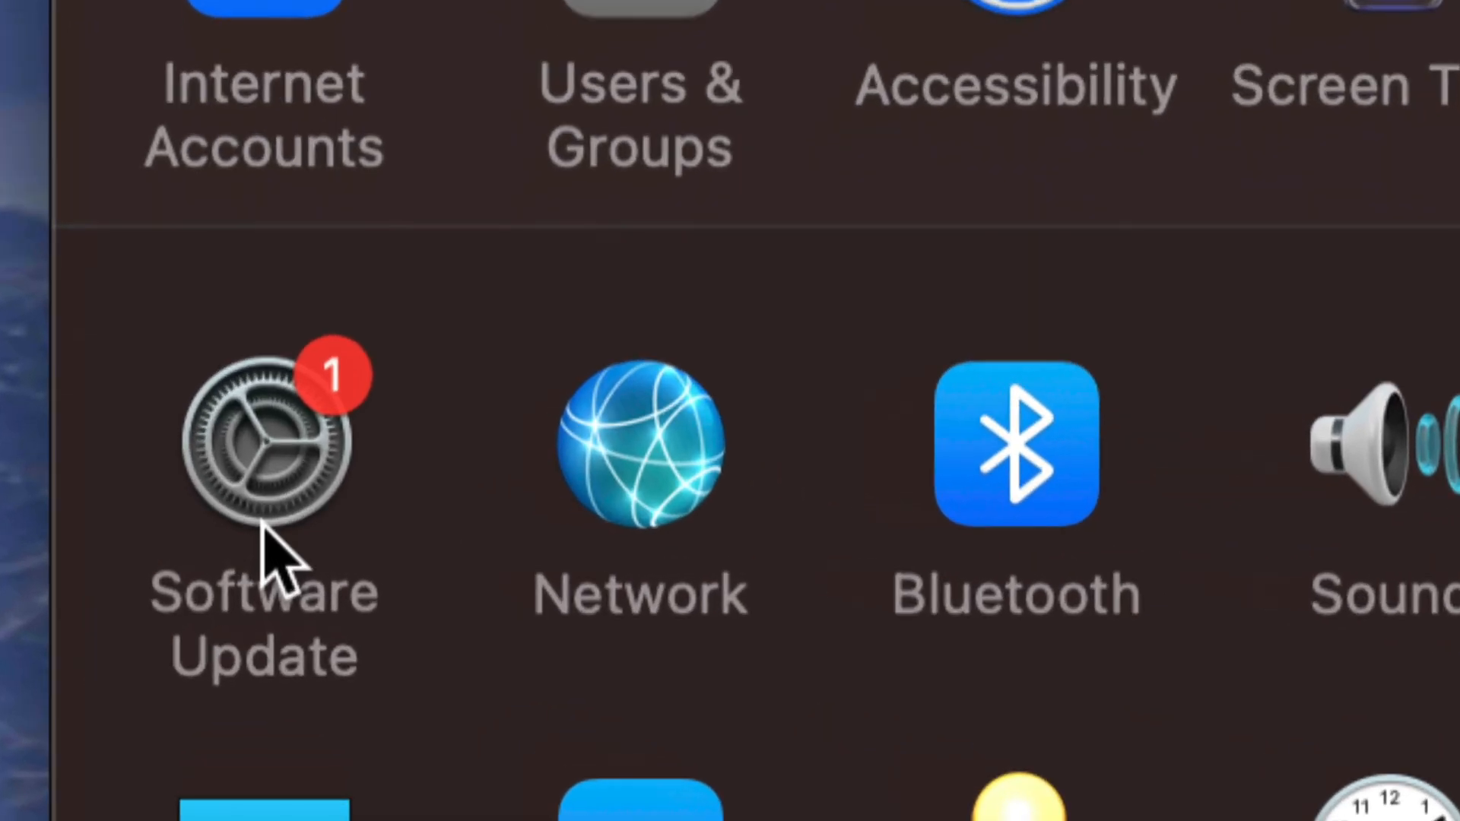
mouse_move(321, 493)
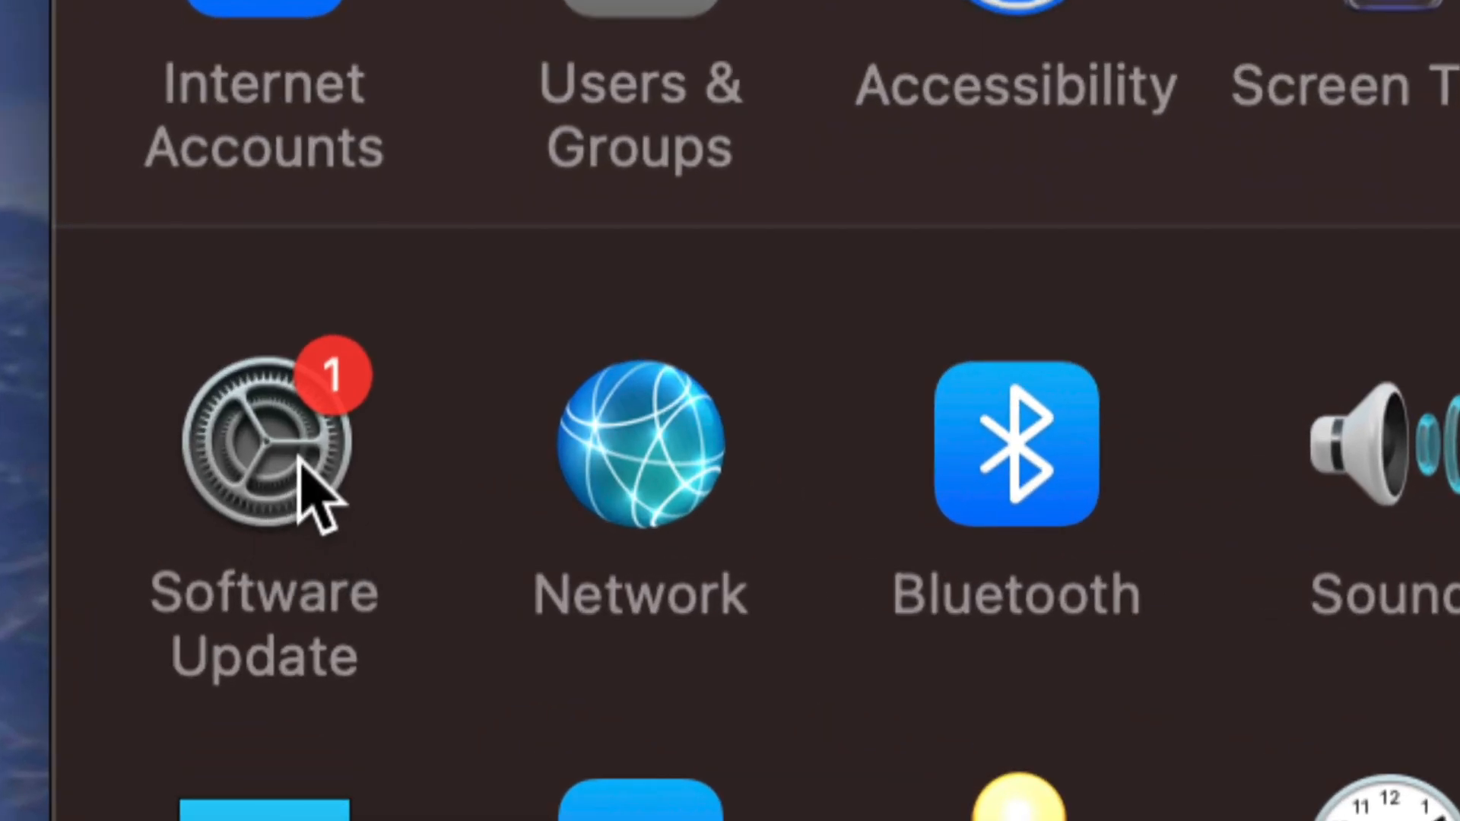
click(264, 442)
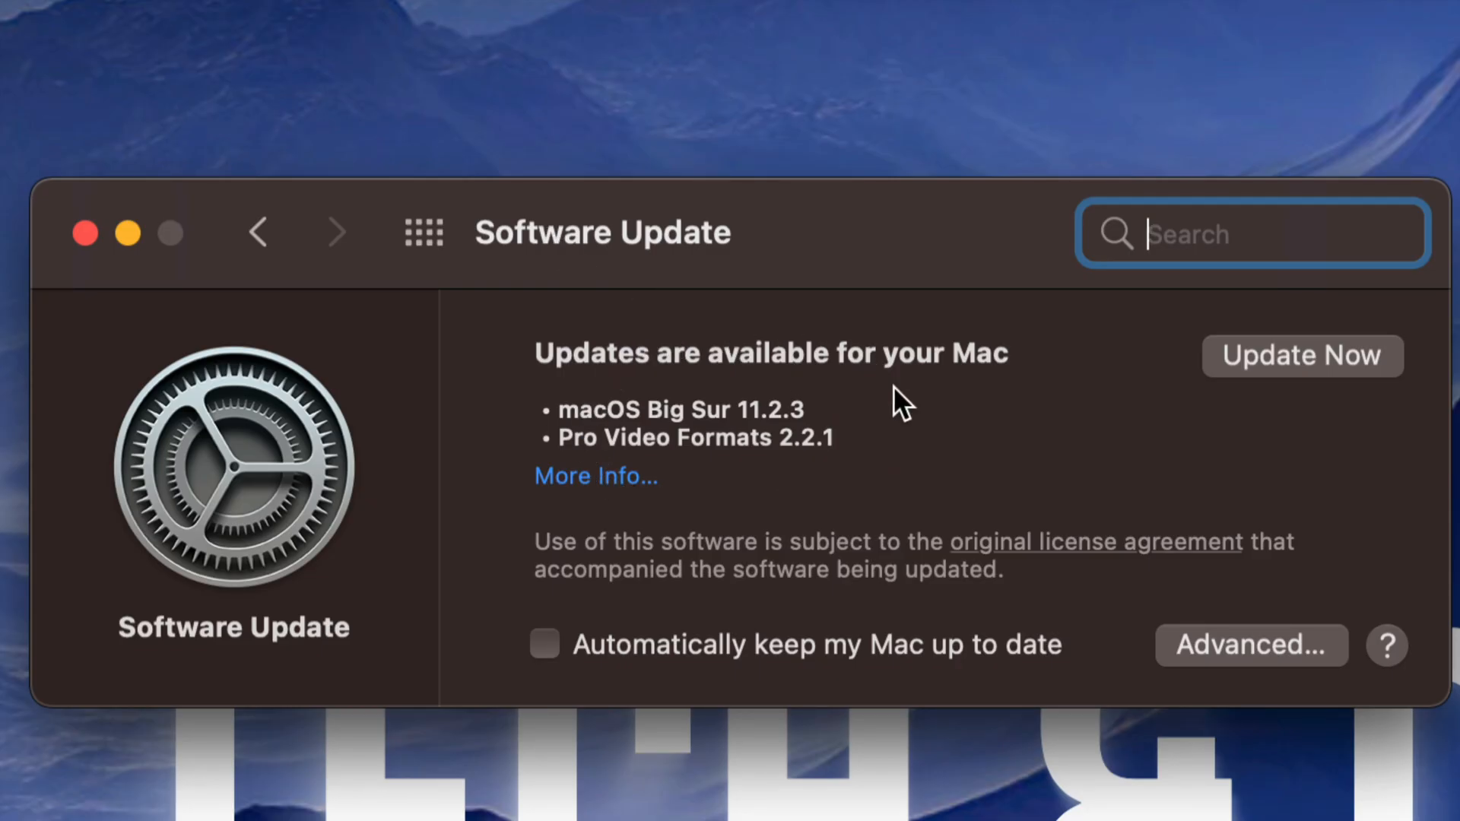
mouse_move(593, 476)
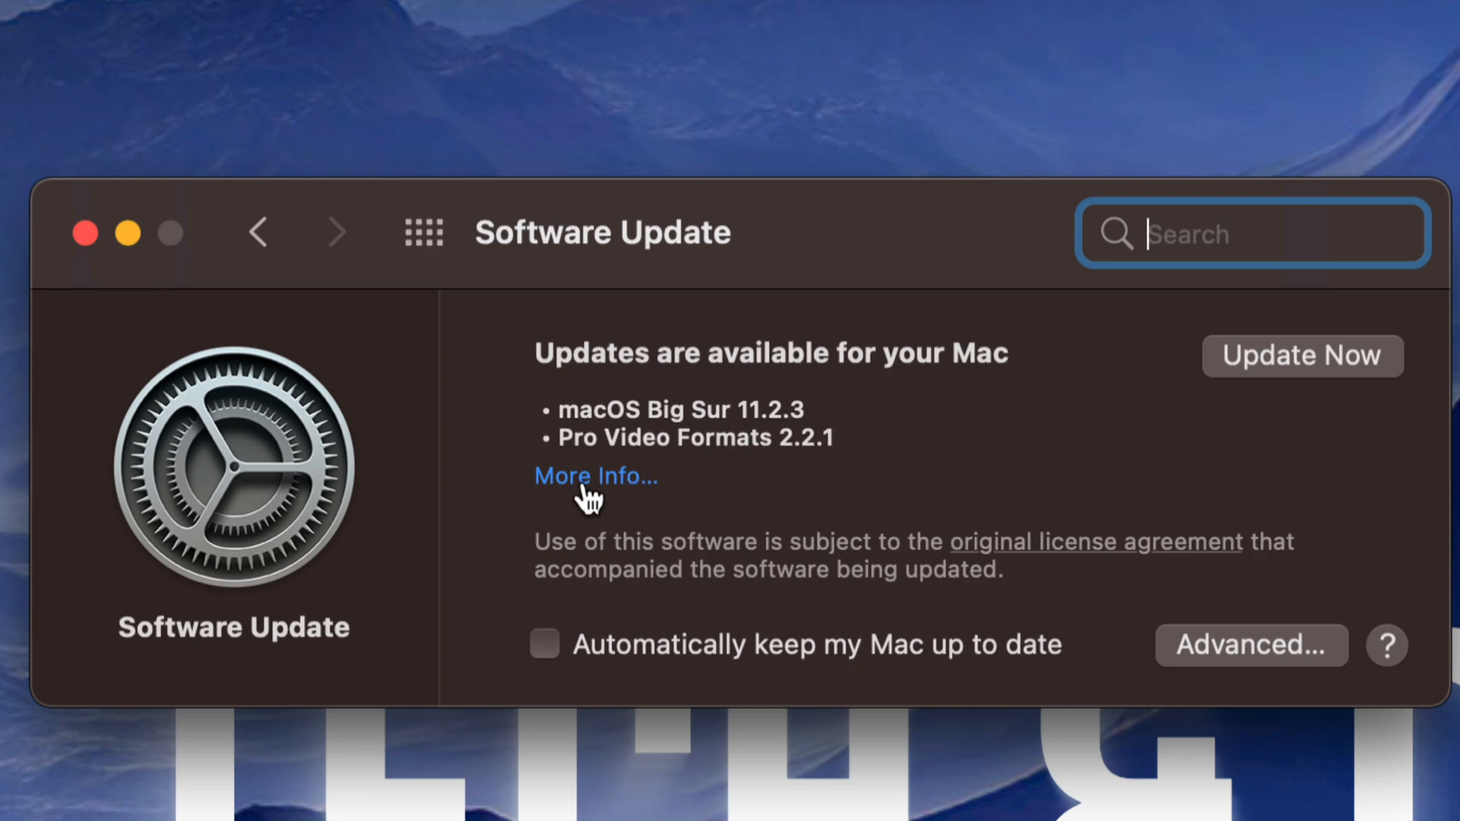
Step: View update details for macOS Big Sur 11.2.3 (2.44 GB) and Pro Video Formats (8.4 MB)
click(594, 476)
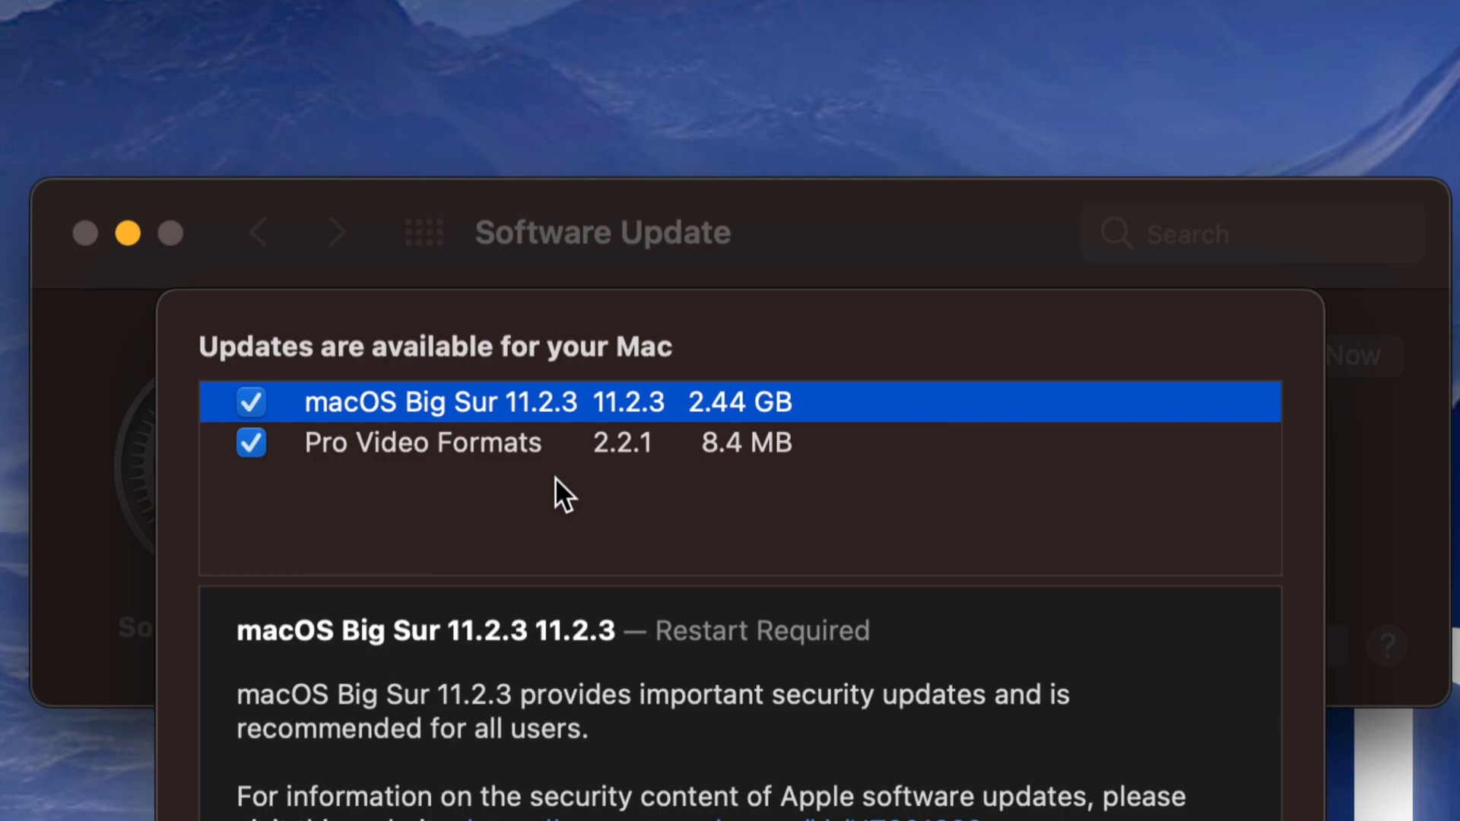
mouse_move(632, 484)
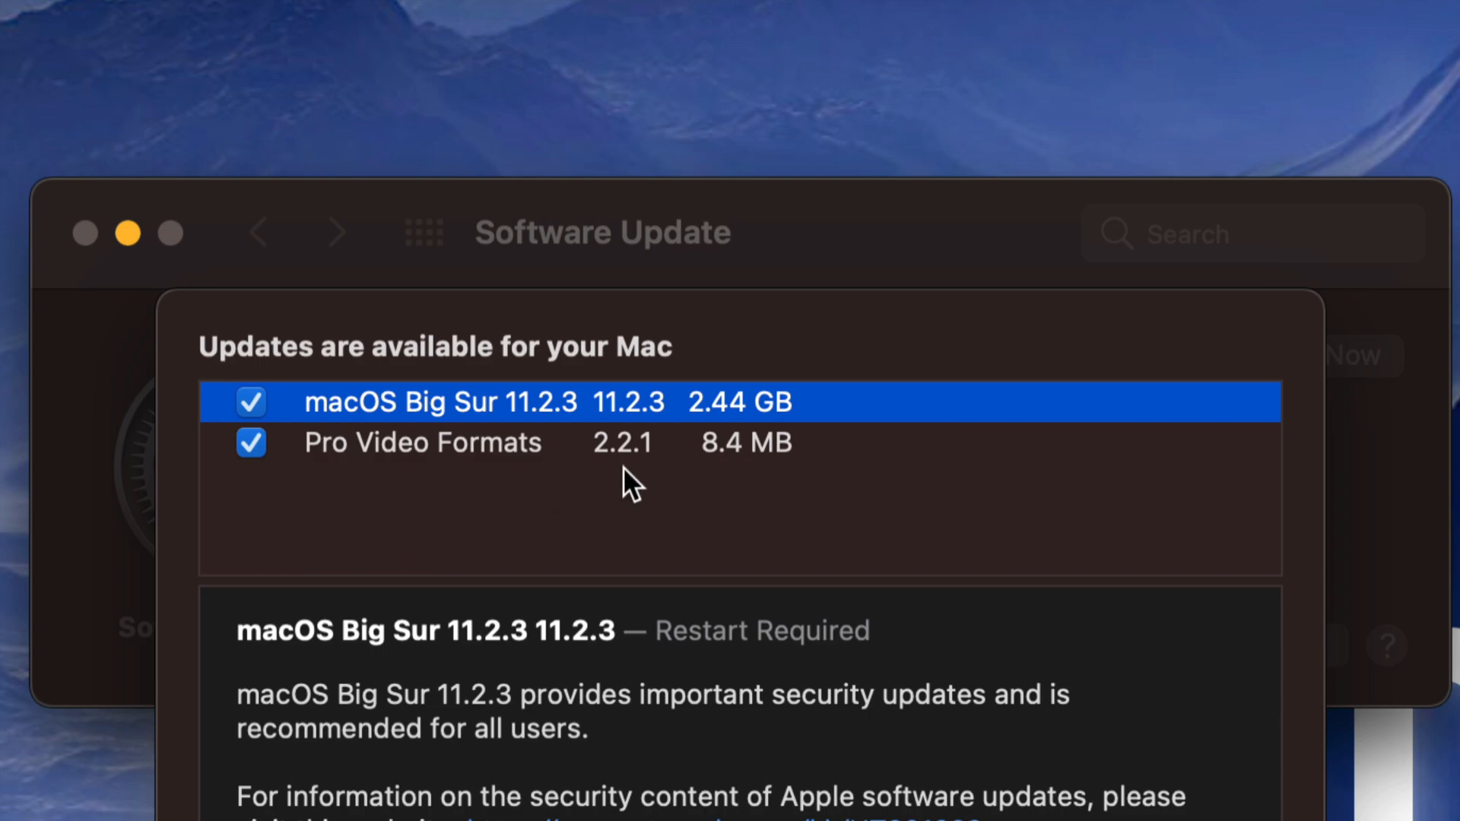
mouse_move(899, 530)
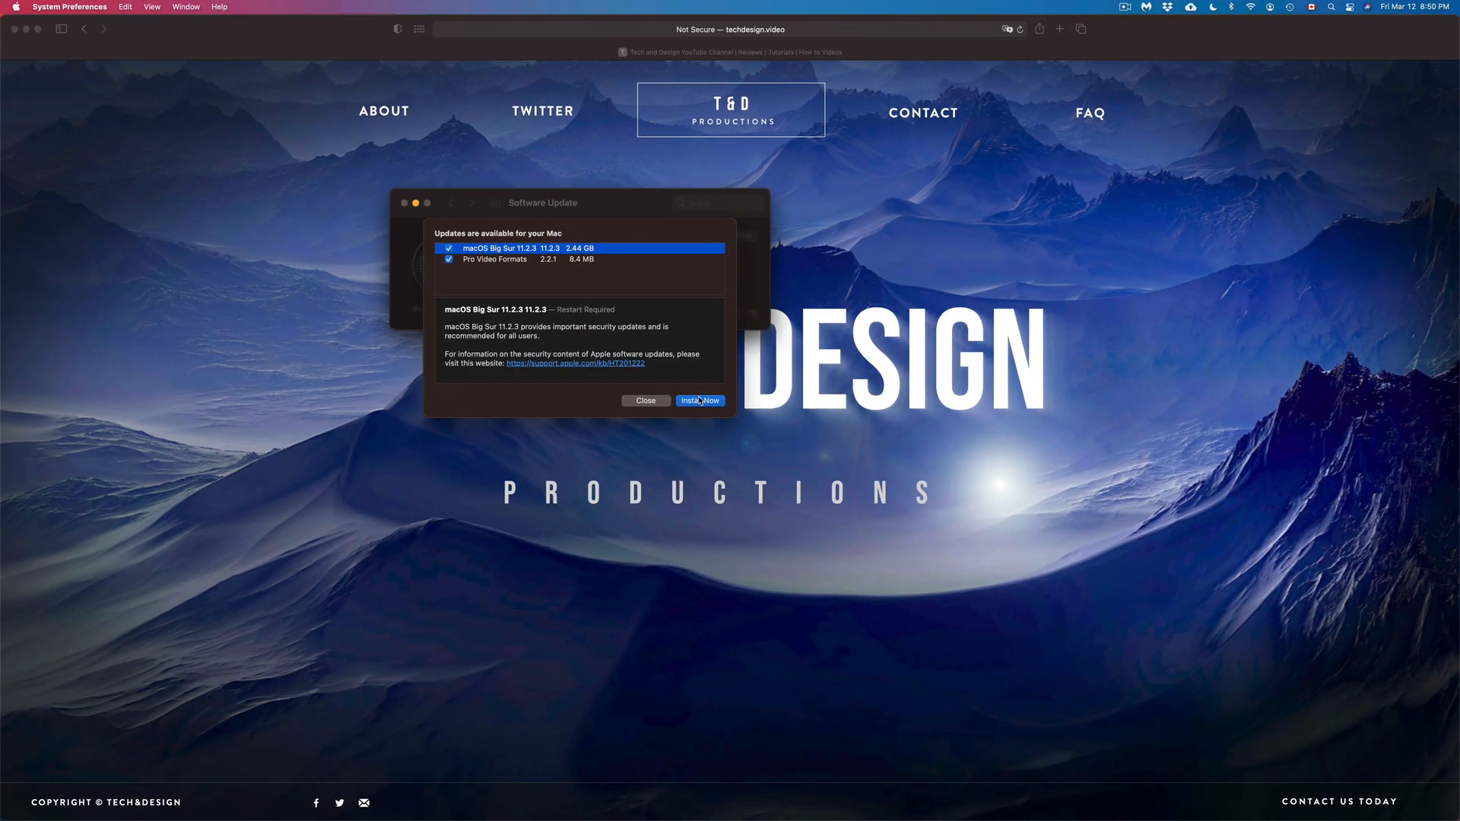
mouse_move(1017, 361)
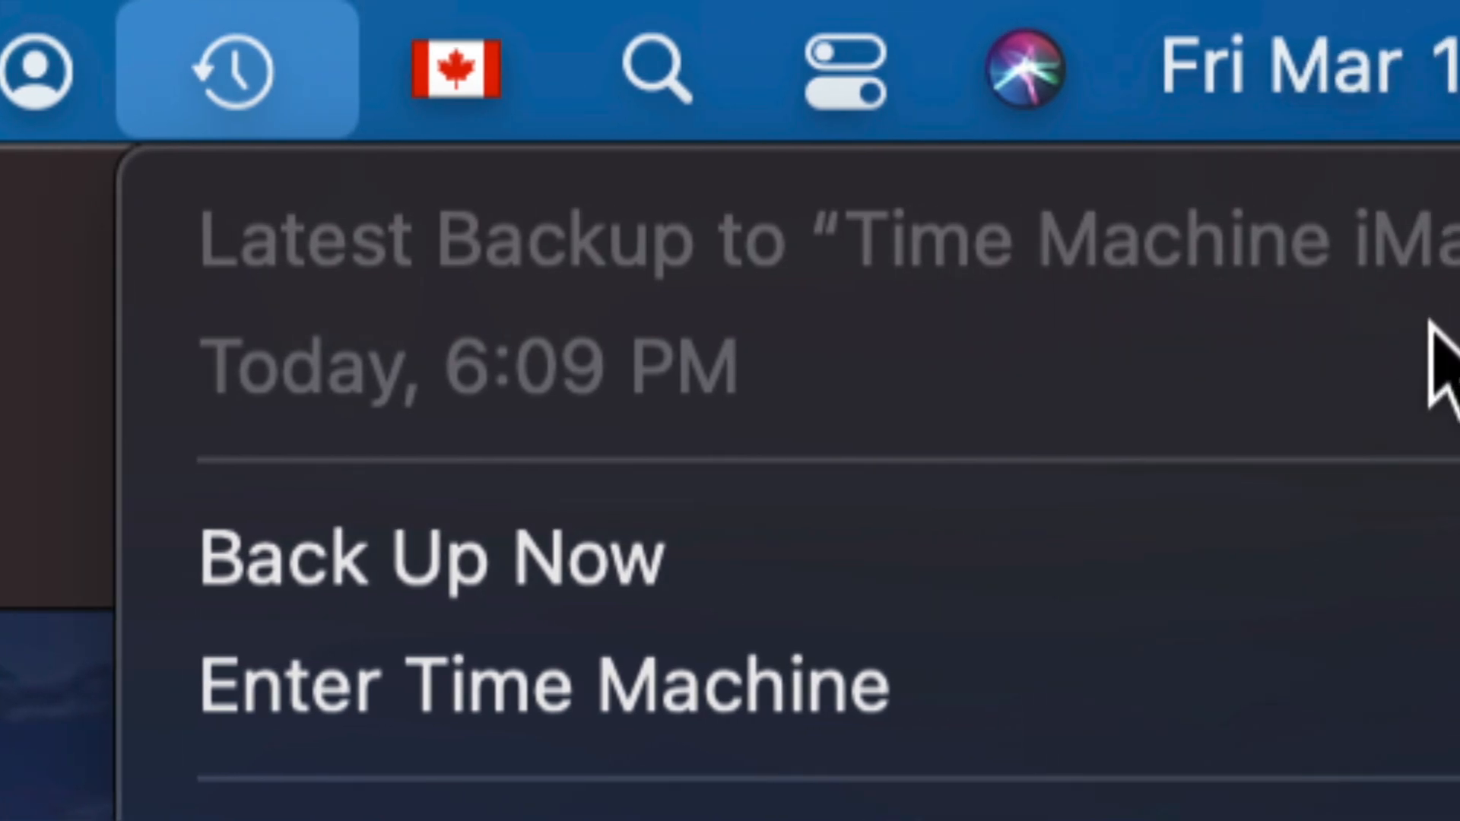
mouse_move(428, 558)
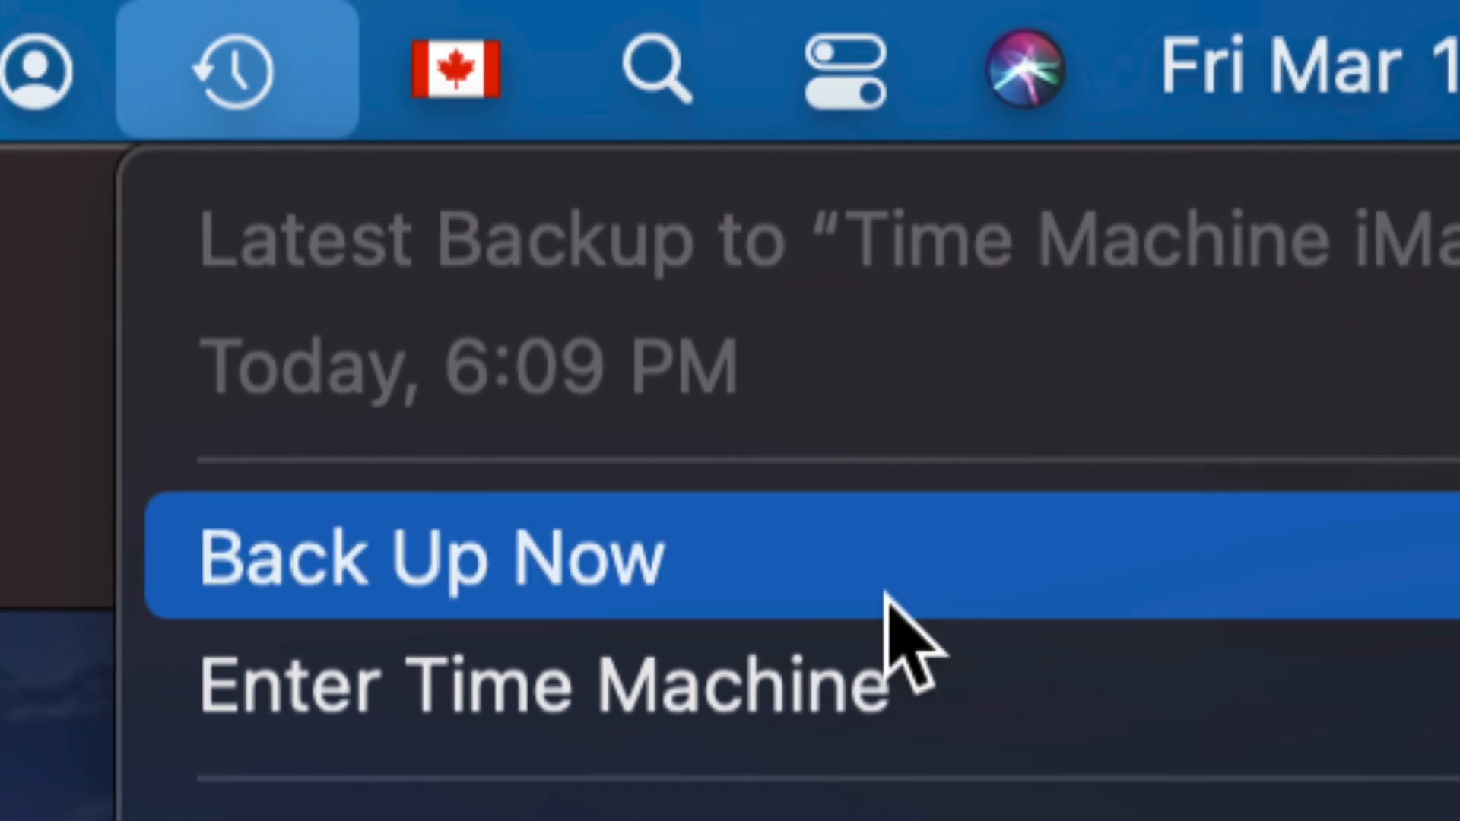
mouse_move(428, 577)
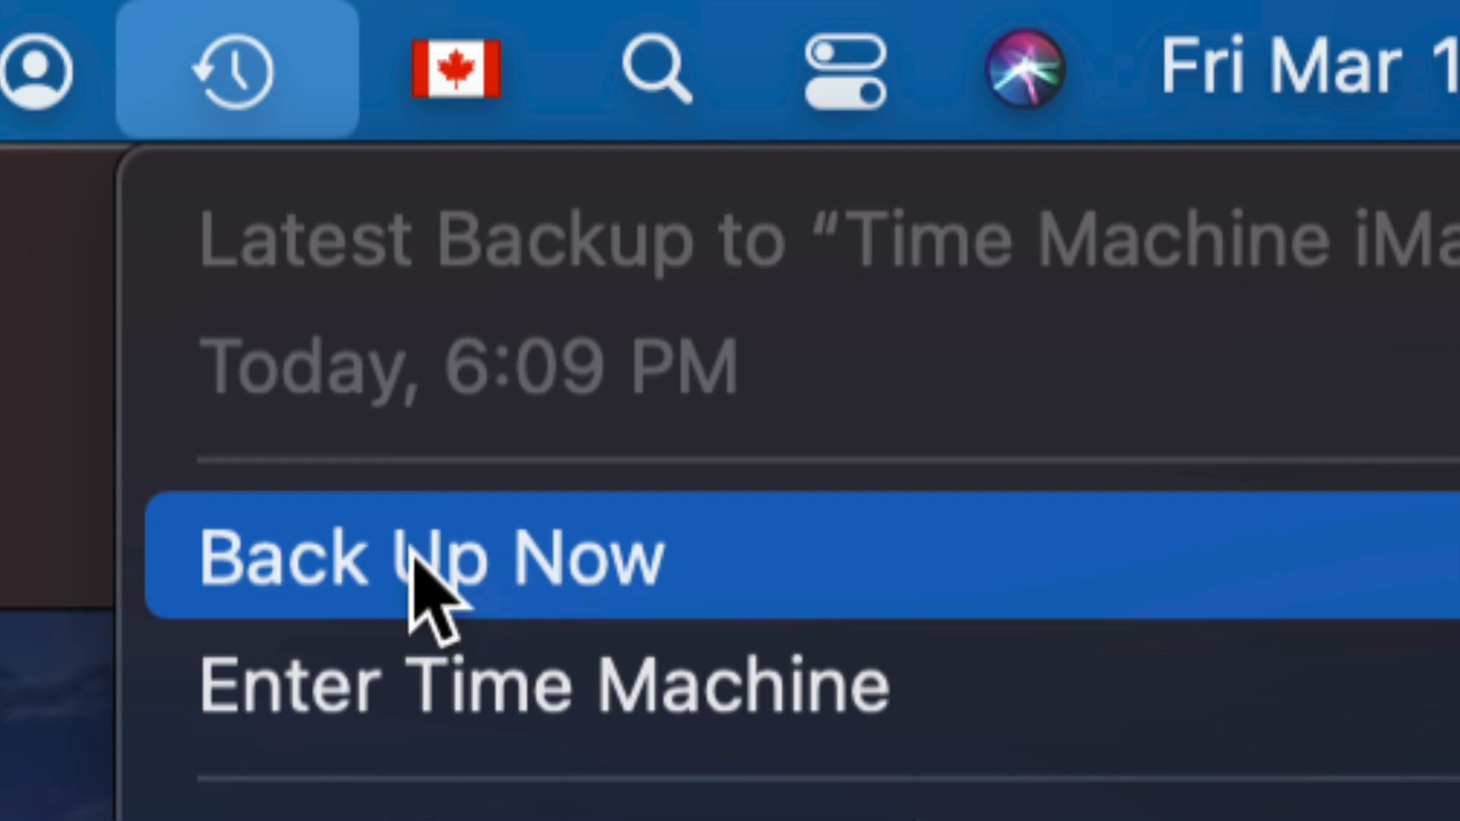
mouse_move(438, 363)
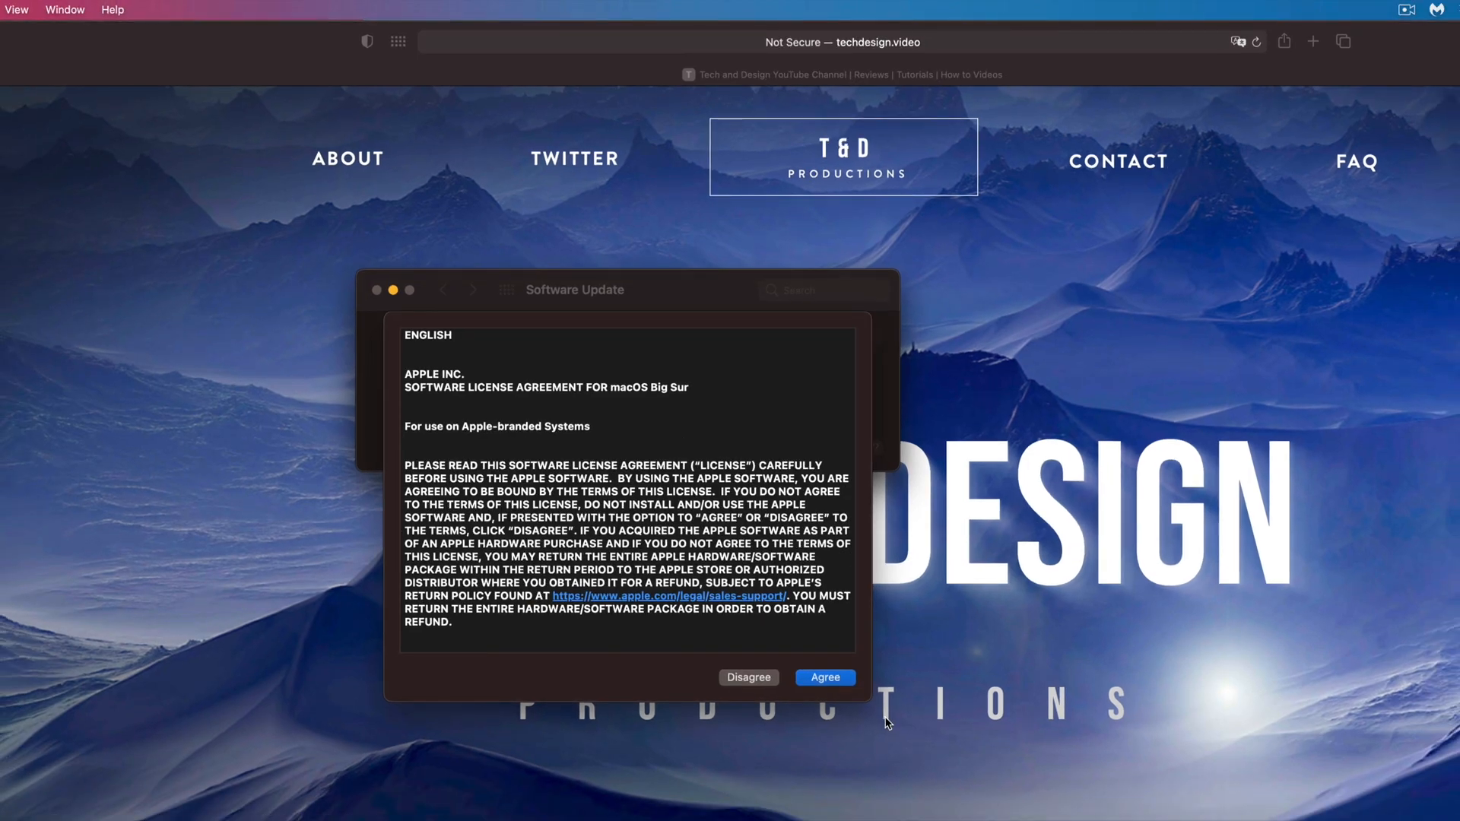
Step: Agree to the macOS Big Sur software license agreement to start downloading
click(824, 677)
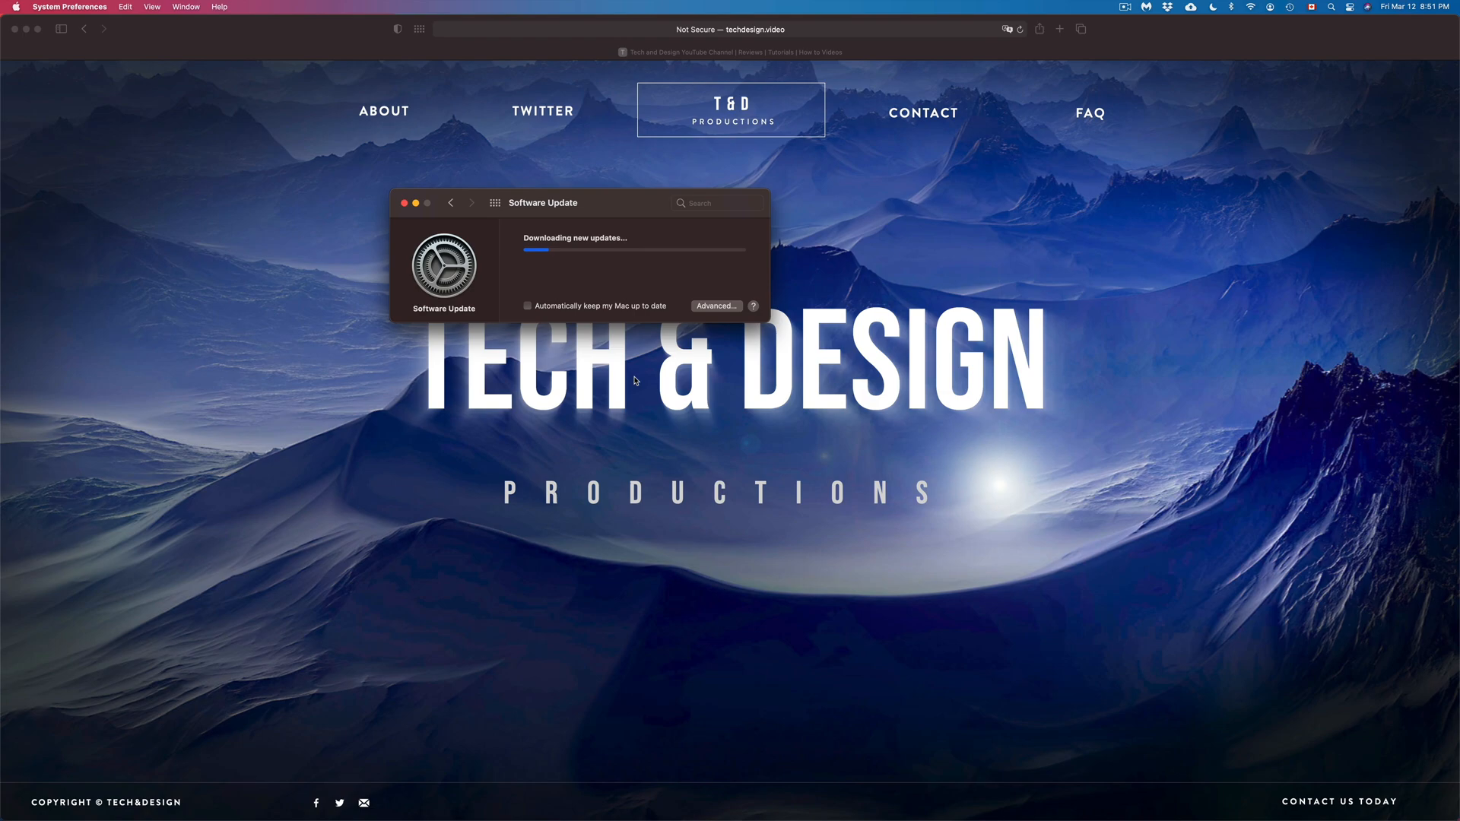
Step: Drag the downloading Software Update window toward the middle of the screen
drag(540, 203, 575, 259)
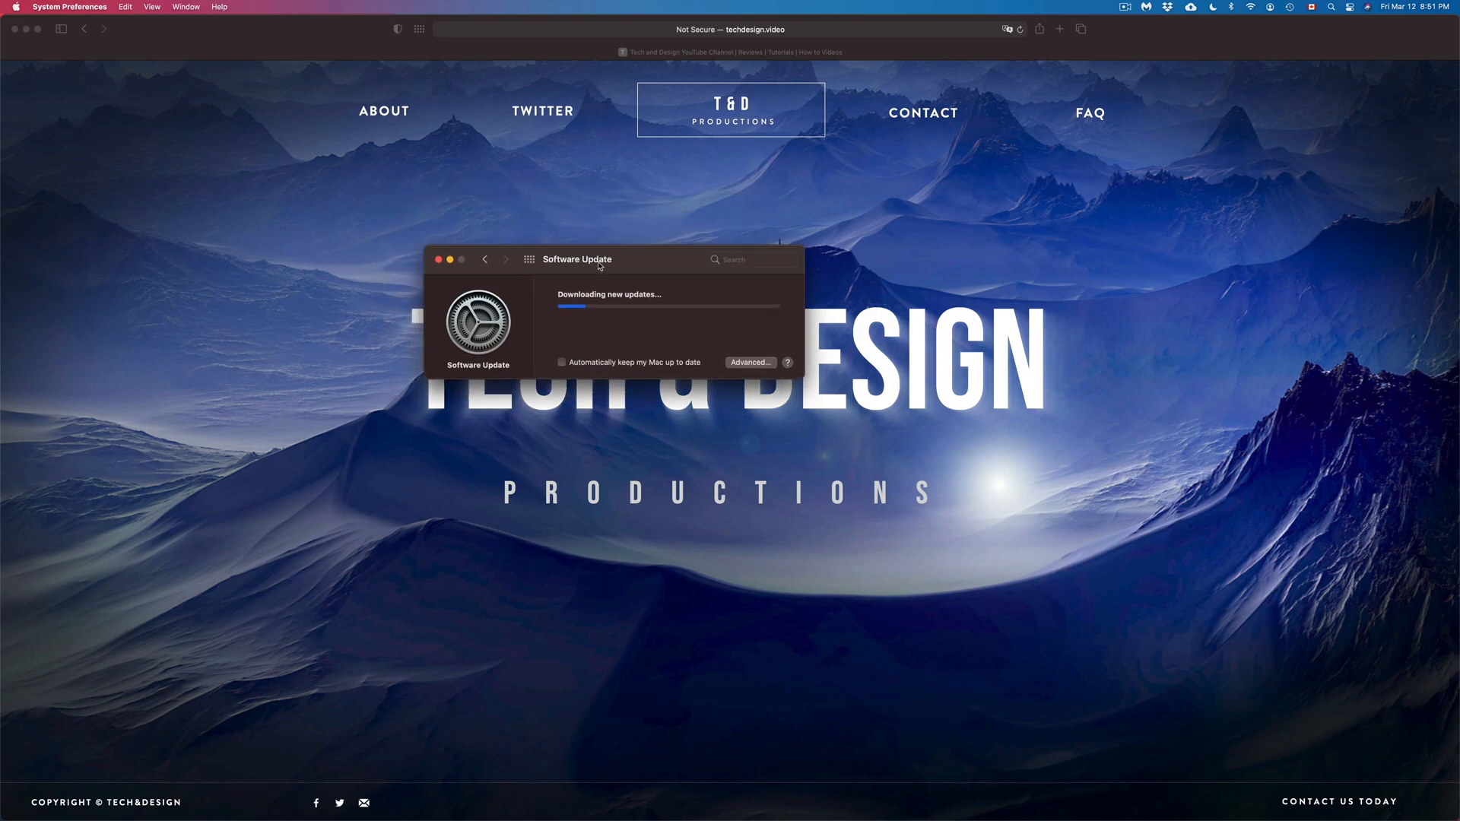